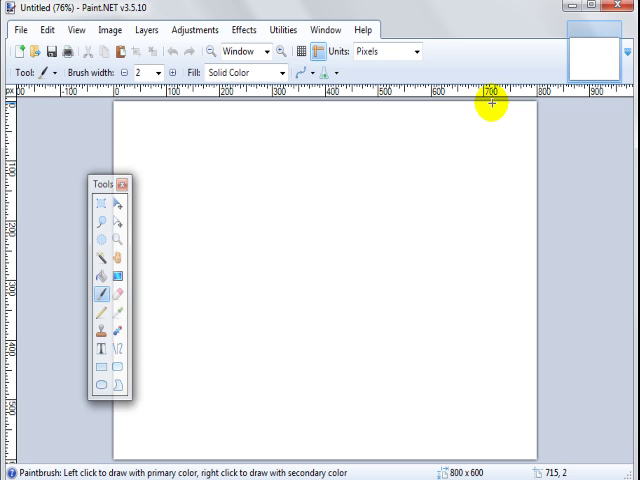
{"action": "mouse_move", "coordinate": [339, 227]}
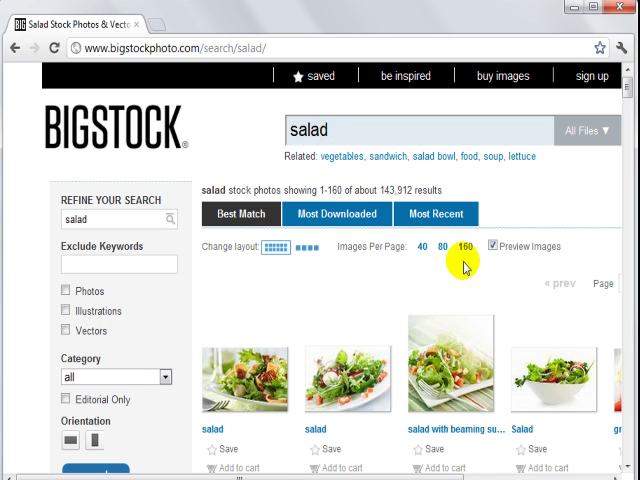
- Scroll through the downloaded Bigstock images in the Downloads folder
{"action": "scroll", "scroll_direction": "down", "scroll_amount": 3}
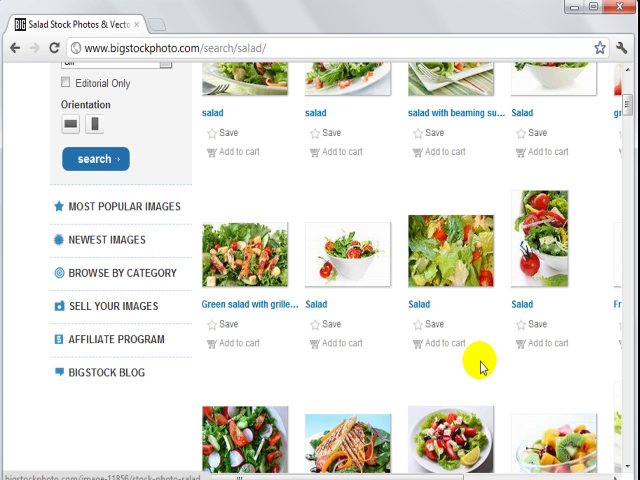
{"action": "scroll", "scroll_direction": "down", "scroll_amount": 3}
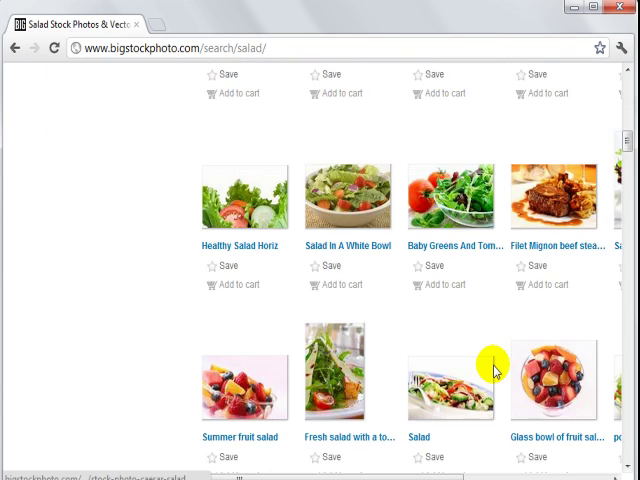
{"action": "scroll", "scroll_direction": "down", "scroll_amount": 3}
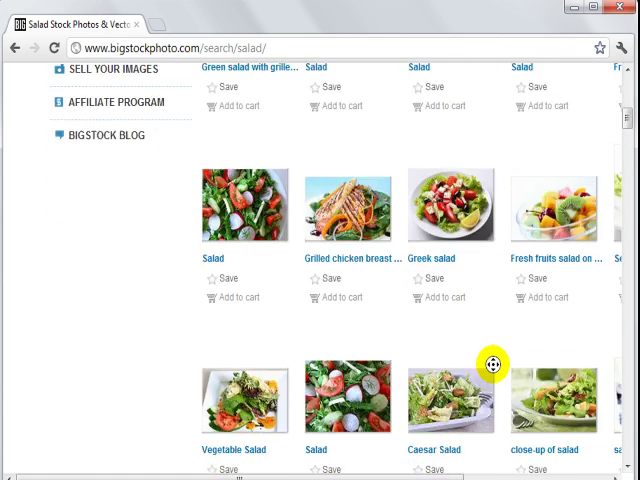
{"action": "scroll", "scroll_direction": "up", "scroll_amount": 3}
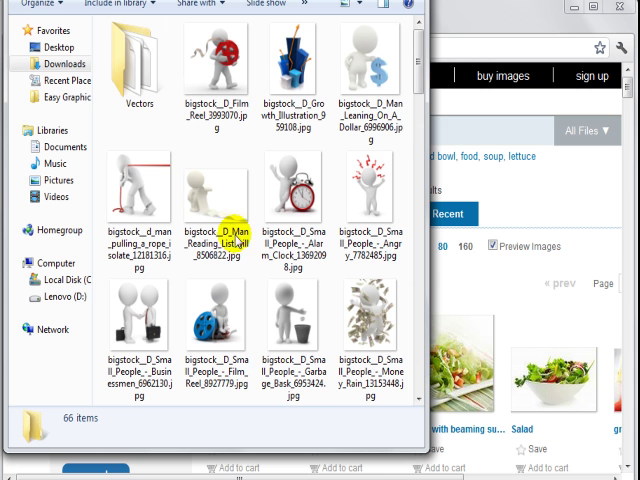
{"action": "mouse_move", "coordinate": [305, 333]}
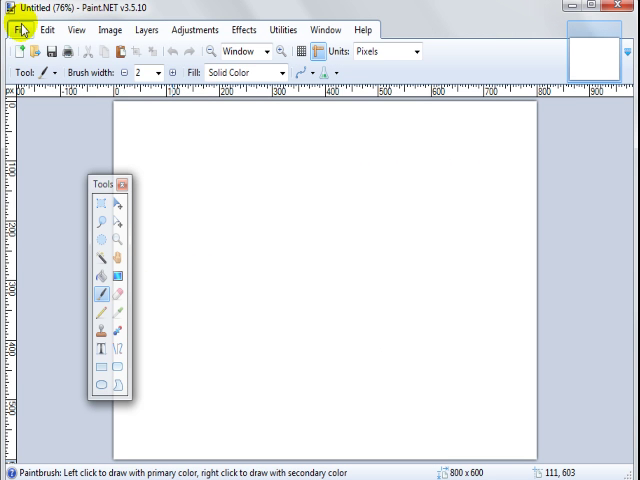
- Create a new 180×180 pixel blank image via File > New
{"action": "left_click", "coordinate": [16, 29]}
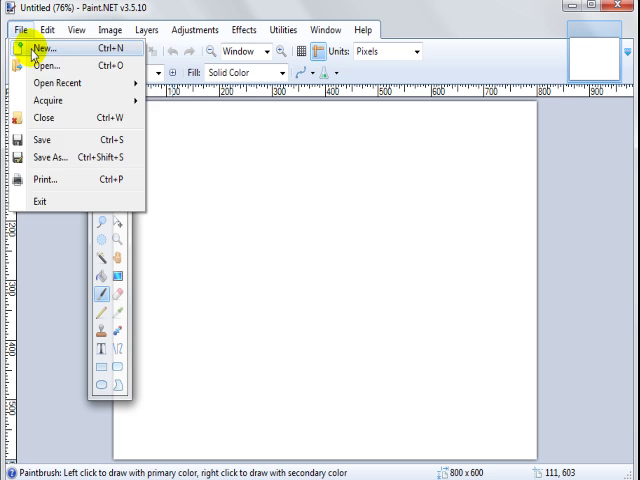
{"action": "left_click", "coordinate": [42, 48]}
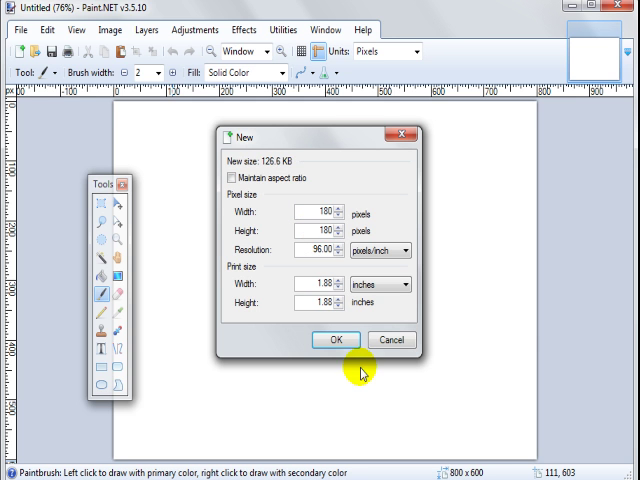
{"action": "left_click", "coordinate": [336, 340]}
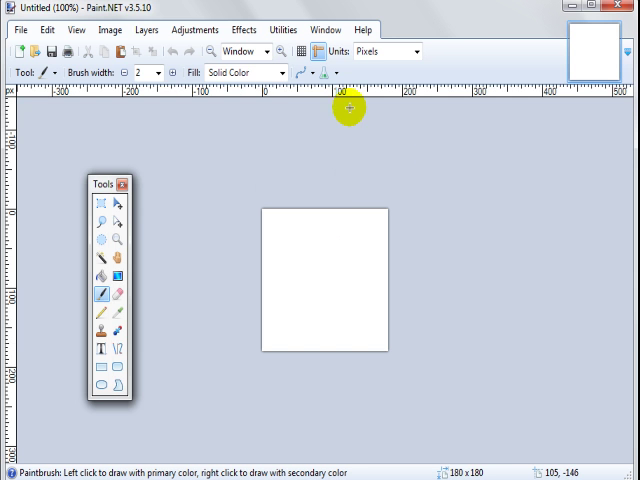
{"action": "mouse_move", "coordinate": [256, 162]}
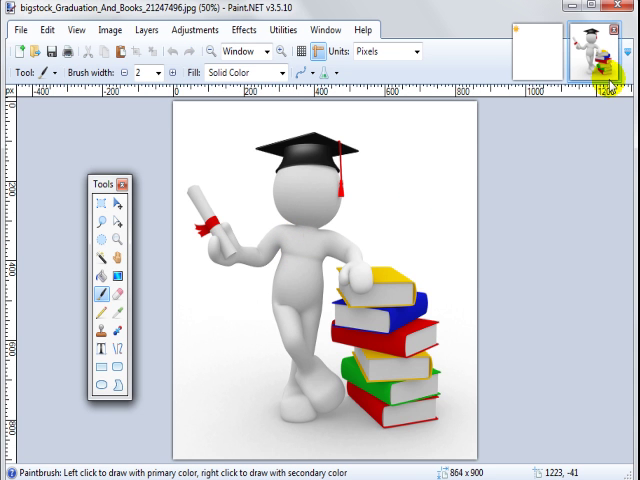
- Switch to the graduation-and-books photo, then back to the blank 180×180 image
{"action": "left_click", "coordinate": [47, 29]}
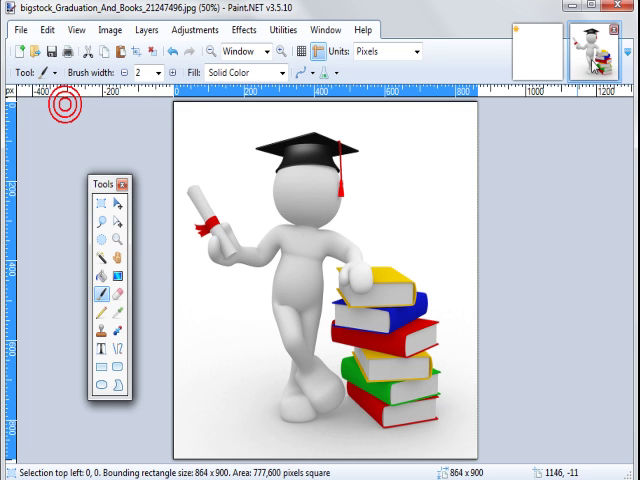
{"action": "left_click", "coordinate": [47, 29]}
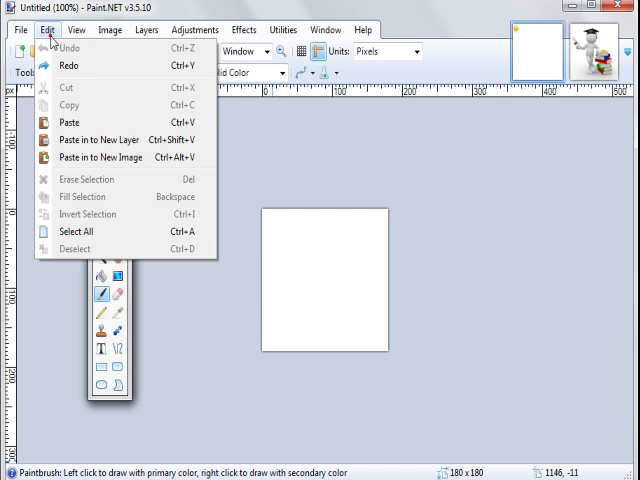
- Paste the graduation picture, choosing Keep canvas size
{"action": "left_click", "coordinate": [68, 121]}
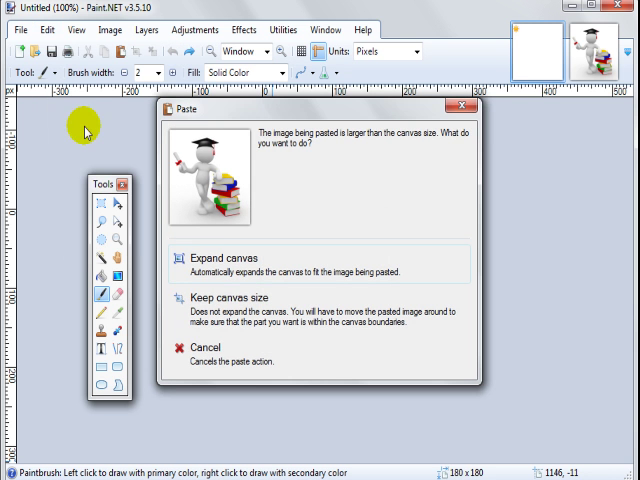
{"action": "mouse_move", "coordinate": [222, 301]}
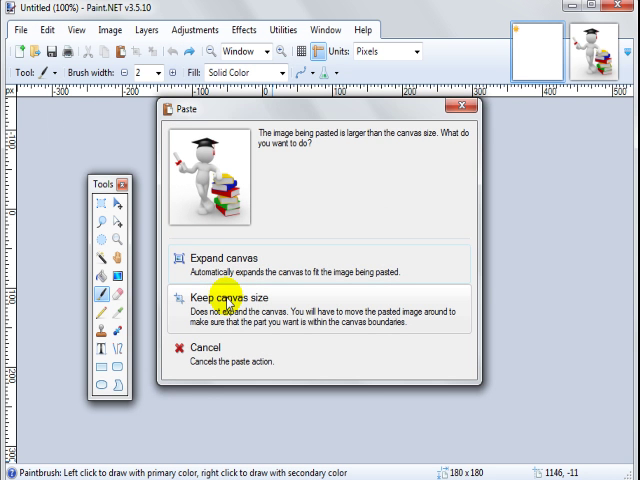
{"action": "left_click", "coordinate": [214, 297]}
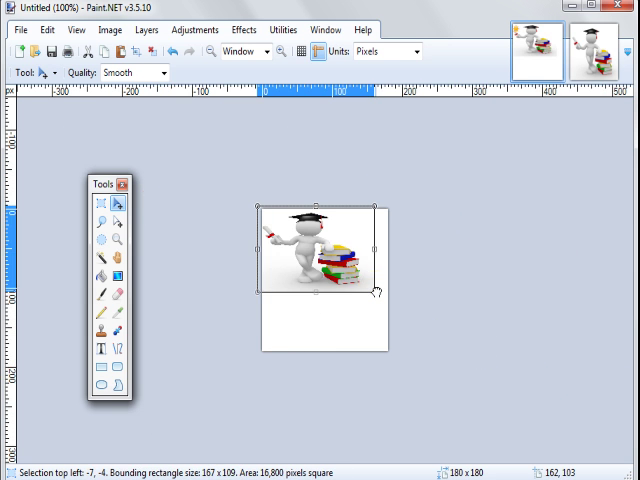
- Drag the pasted picture's corner handles to about 202×195, filling the 180×180 canvas
{"action": "left_click_drag", "start_coordinate": [377, 294], "coordinate": [397, 357]}
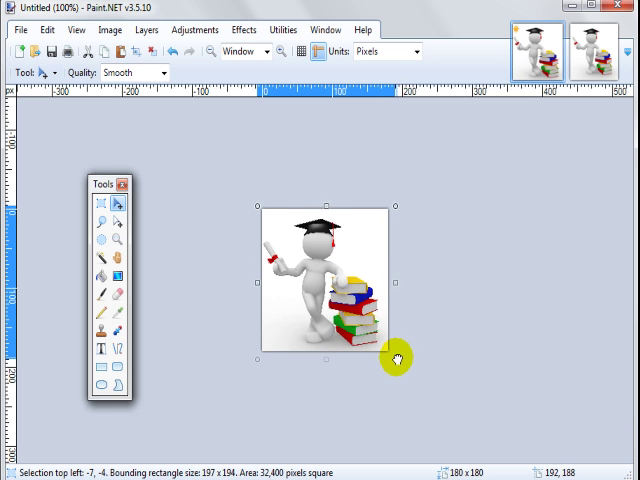
{"action": "left_click_drag", "start_coordinate": [397, 356], "coordinate": [371, 330]}
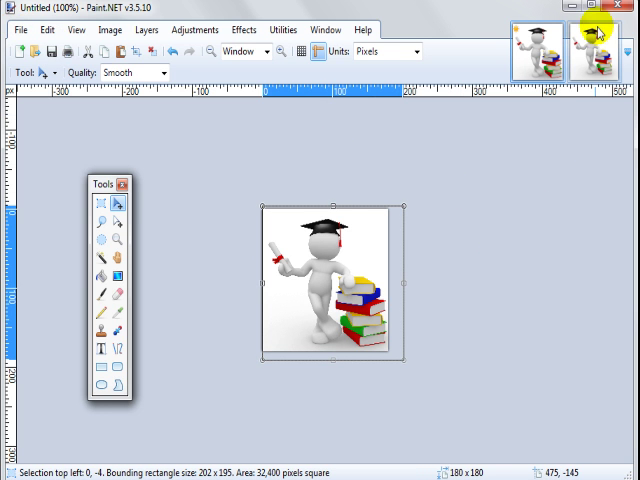
{"action": "mouse_move", "coordinate": [529, 297]}
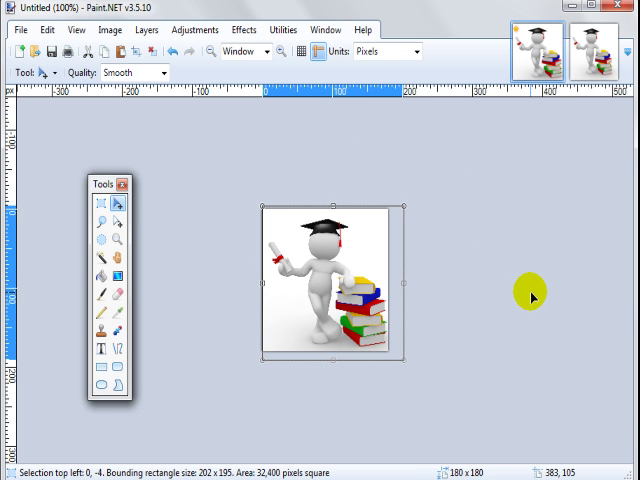